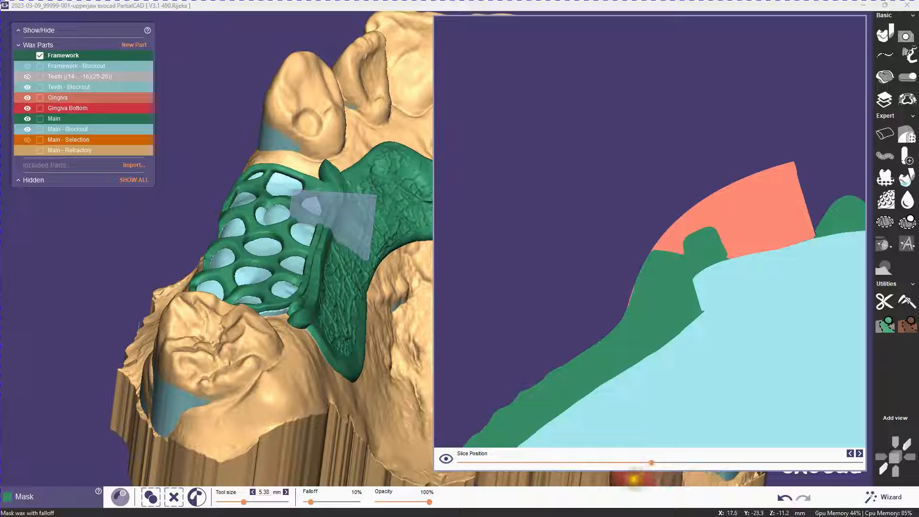
Drag the slice position slider slightly to view other cross-sections of the mesh framework
drag(650, 463, 645, 462)
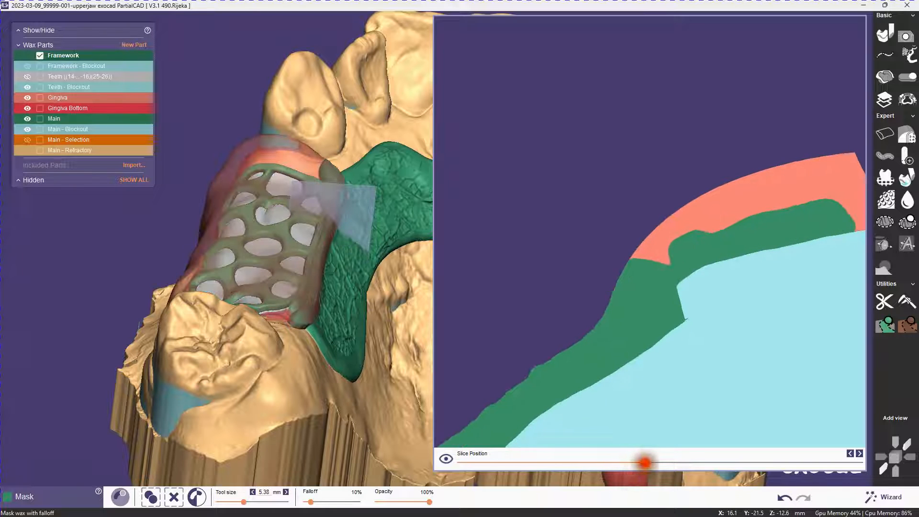
drag(645, 463, 639, 464)
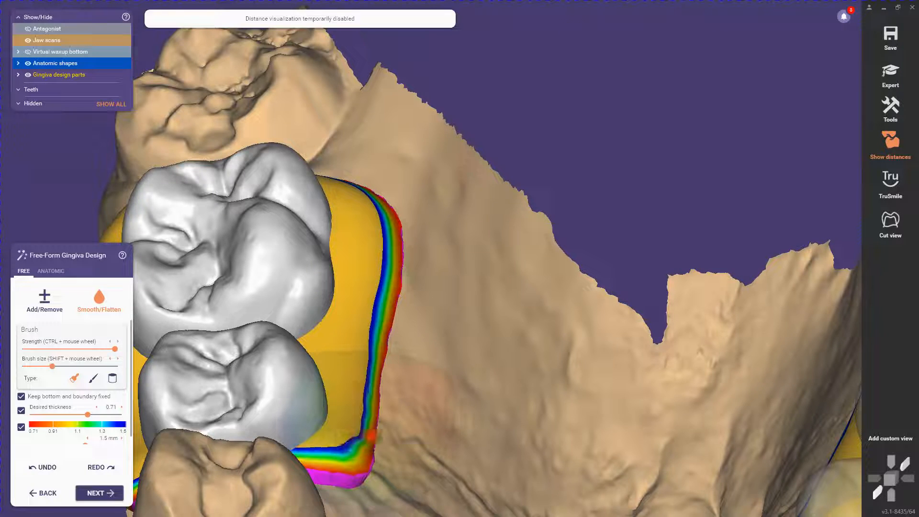
Switch to the Anatomic gingiva presets and bring up the tooth 16 order form
click(51, 271)
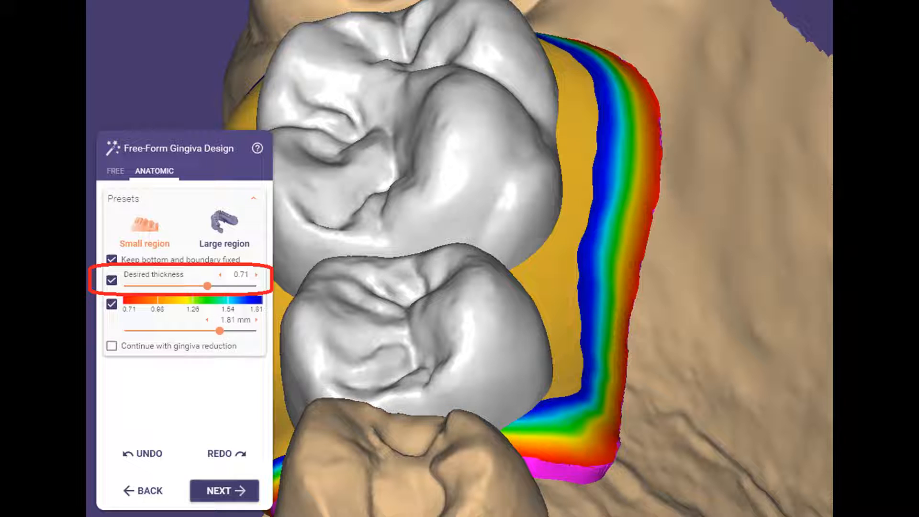
click(224, 491)
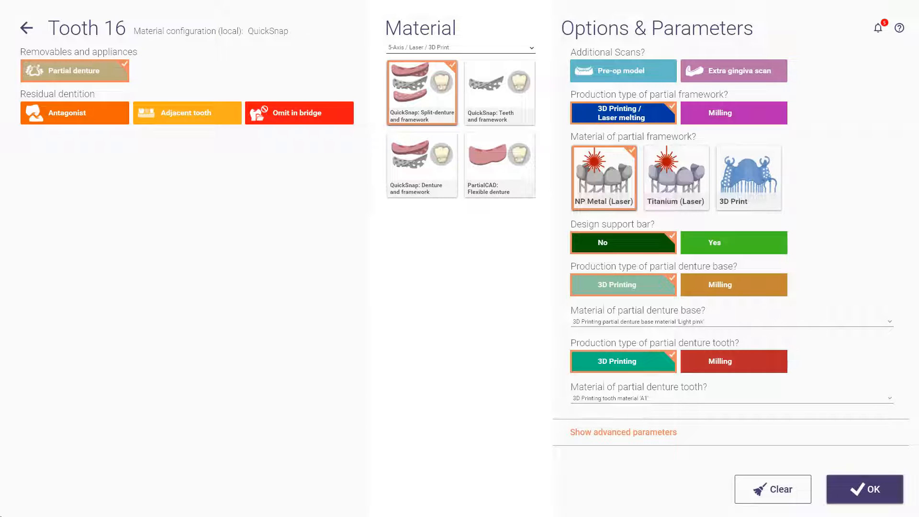
Confirm the tooth 16 order, then advance past gingiva design and Connectors
click(863, 488)
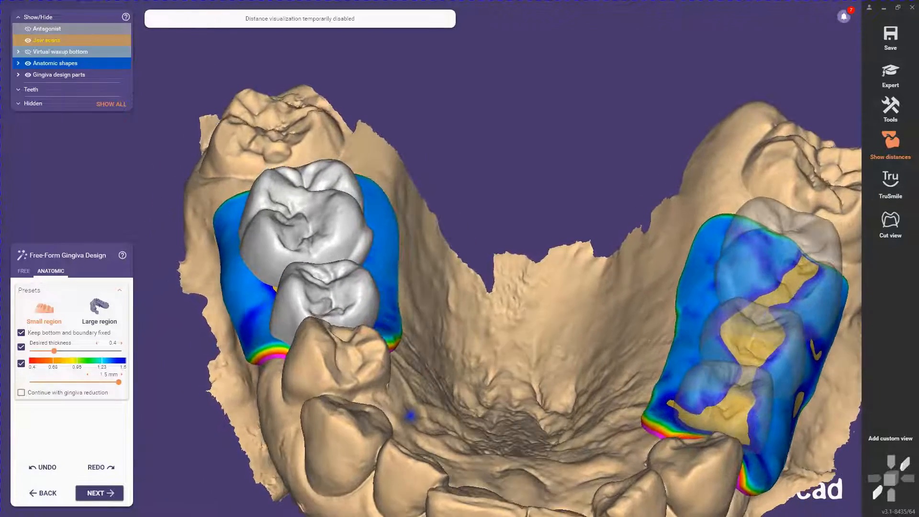
click(99, 492)
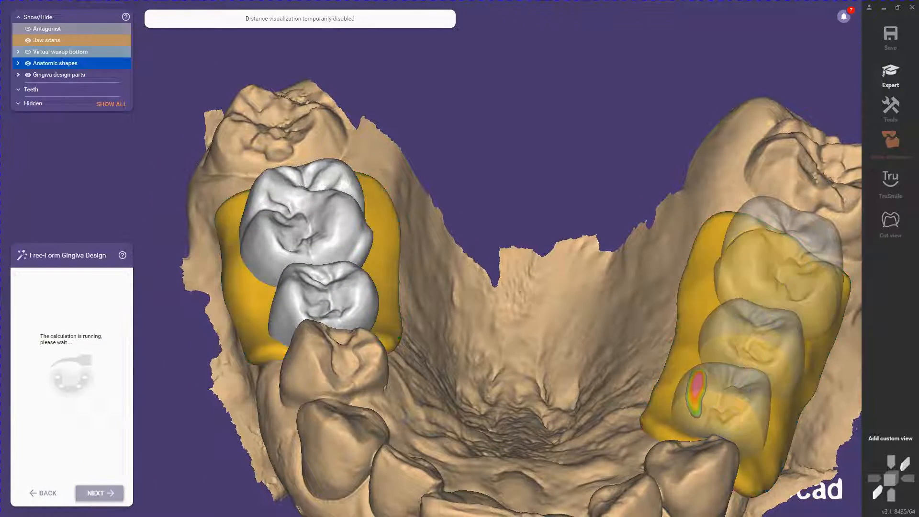
click(98, 492)
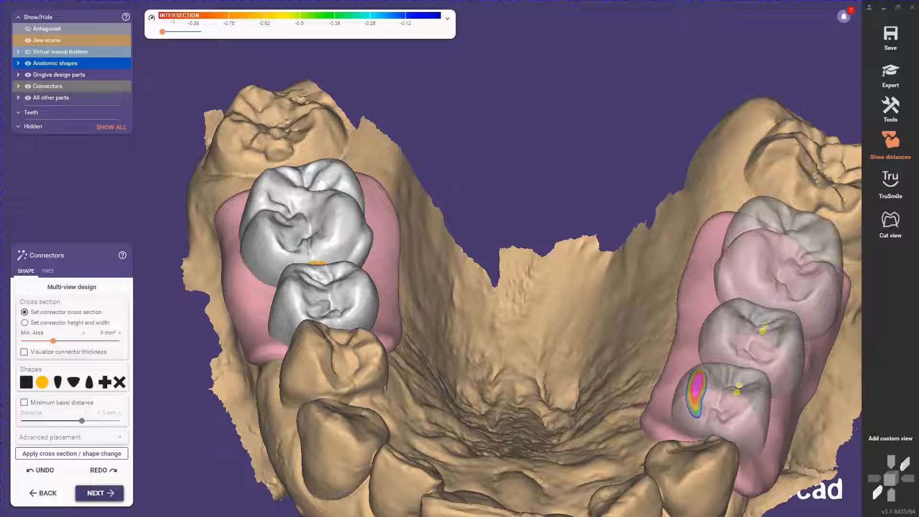
click(98, 493)
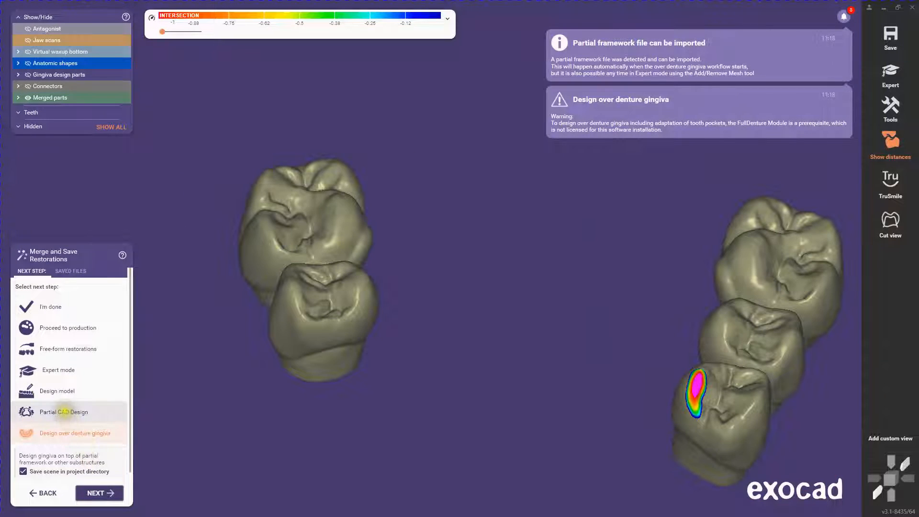
click(99, 493)
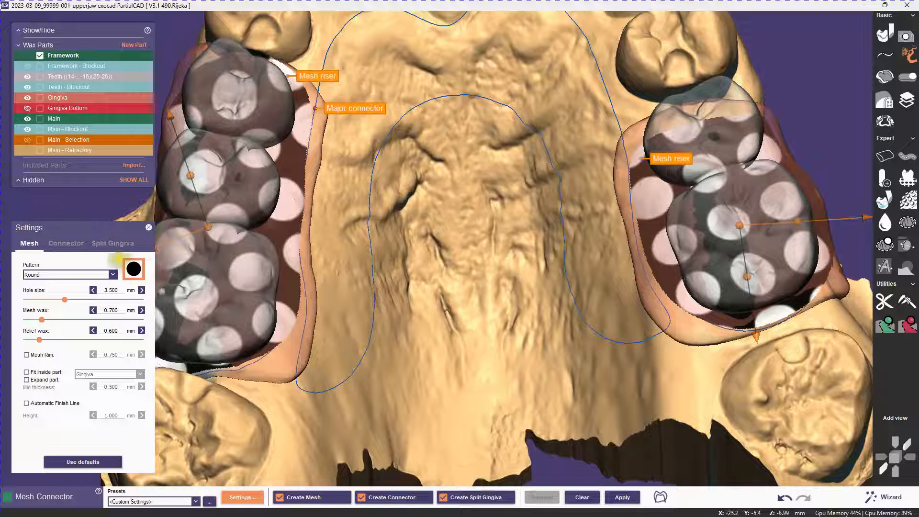
Apply Split Gingiva with Color distance from Framework, accepting the thin-base warning
click(113, 244)
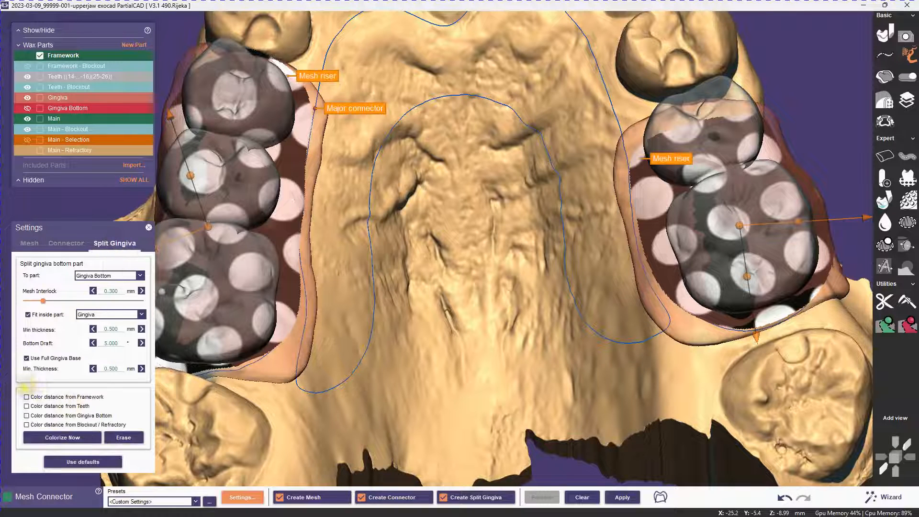
click(26, 397)
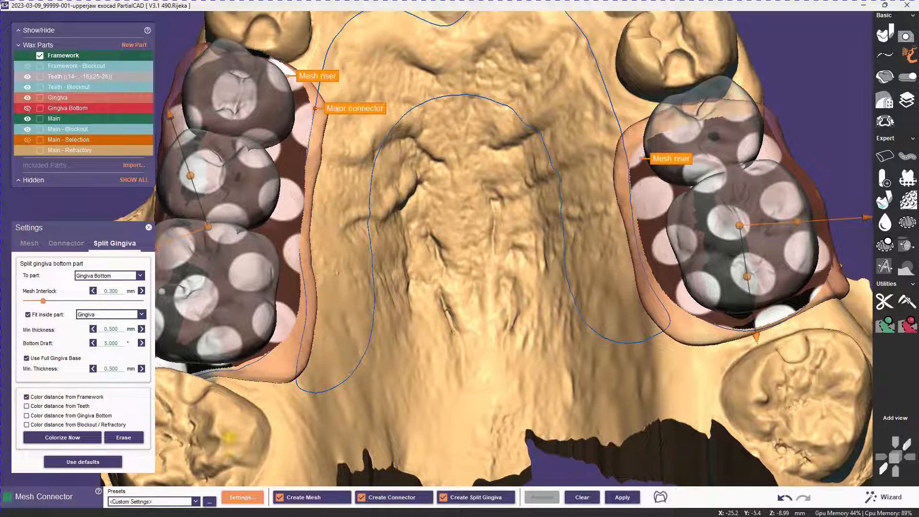
click(622, 496)
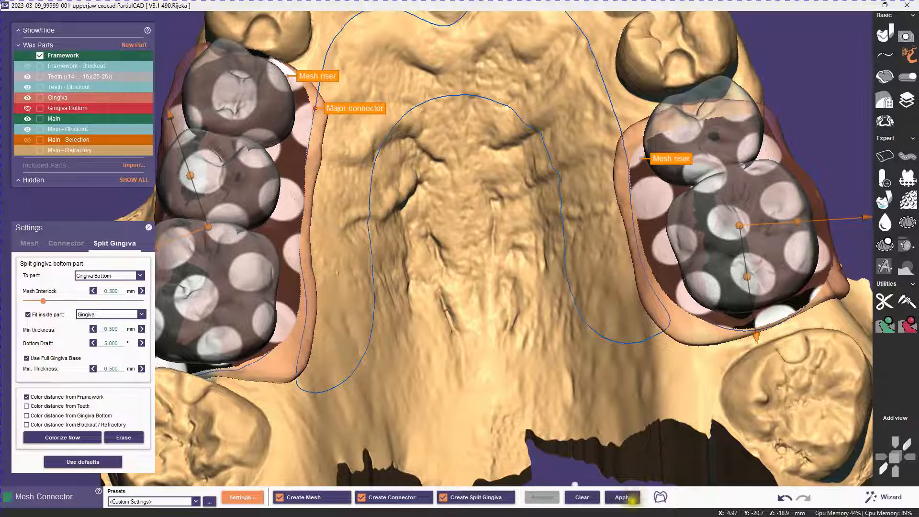
click(621, 496)
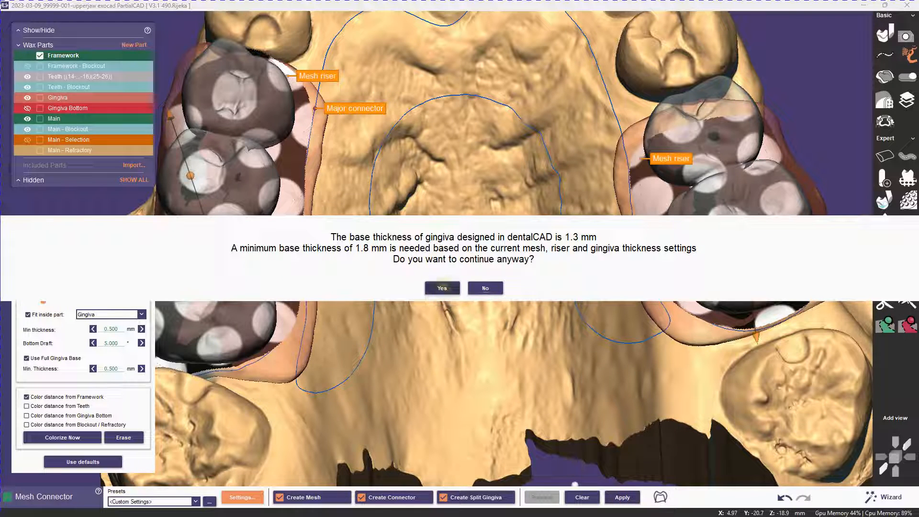
click(441, 287)
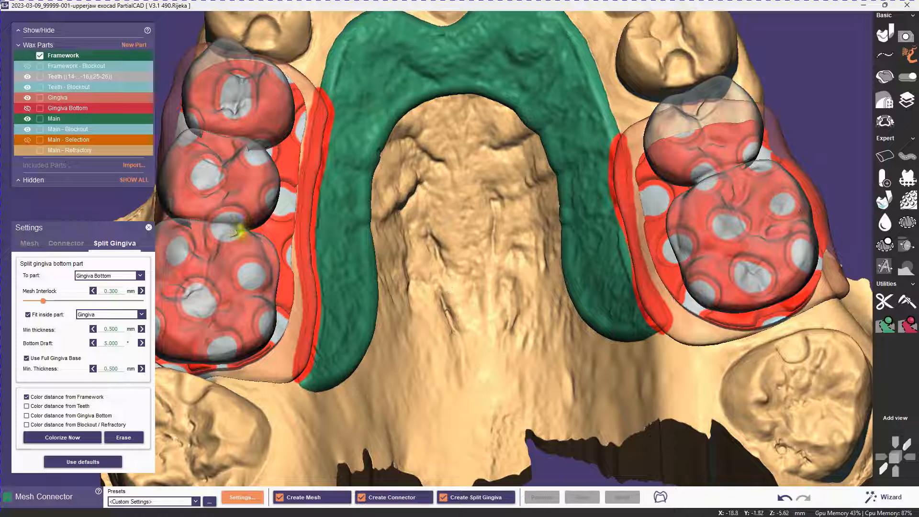
Bring up the slice view from the viewport's right-click menu
right_click(58, 97)
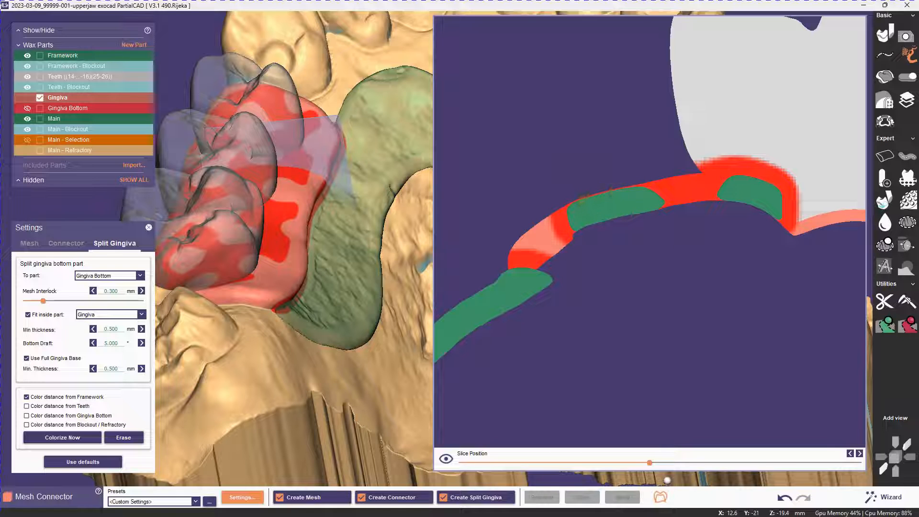
Fit the mesh inside the Gingiva part at 0.2 mm minimum thickness, preview and apply
click(29, 244)
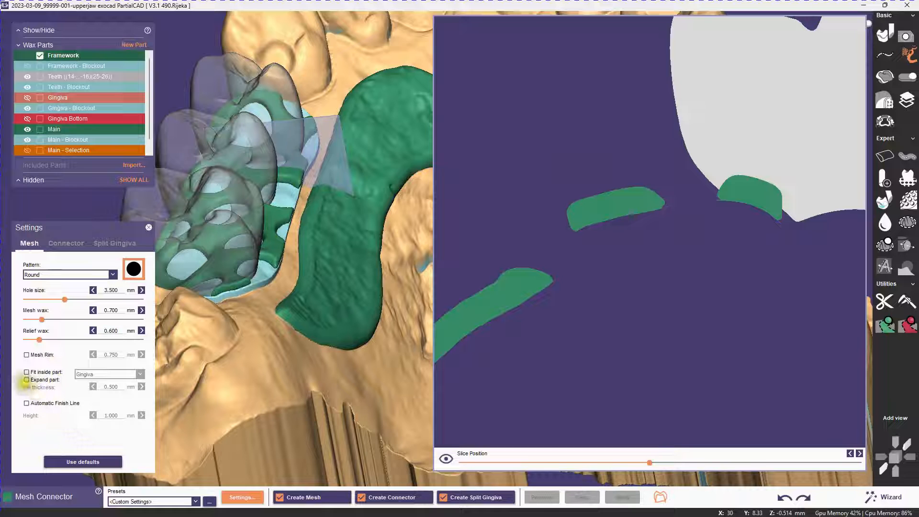
click(24, 371)
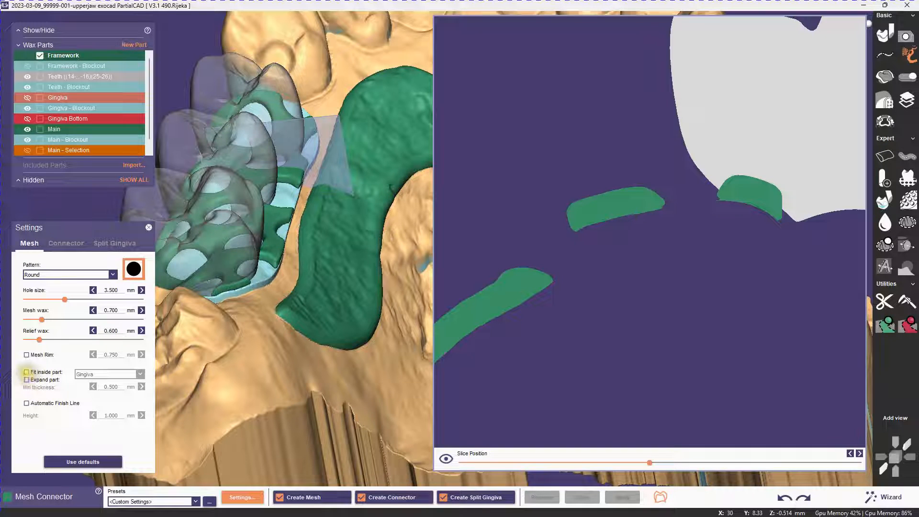
click(26, 371)
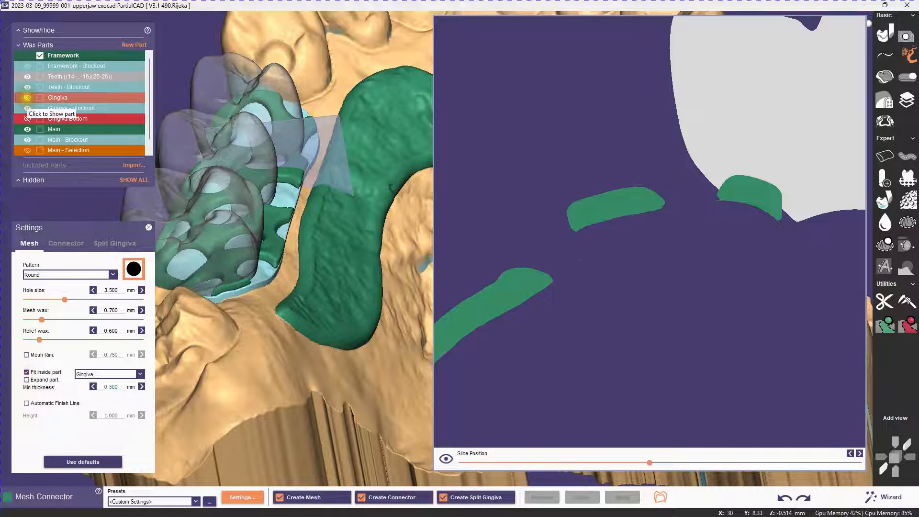
click(26, 97)
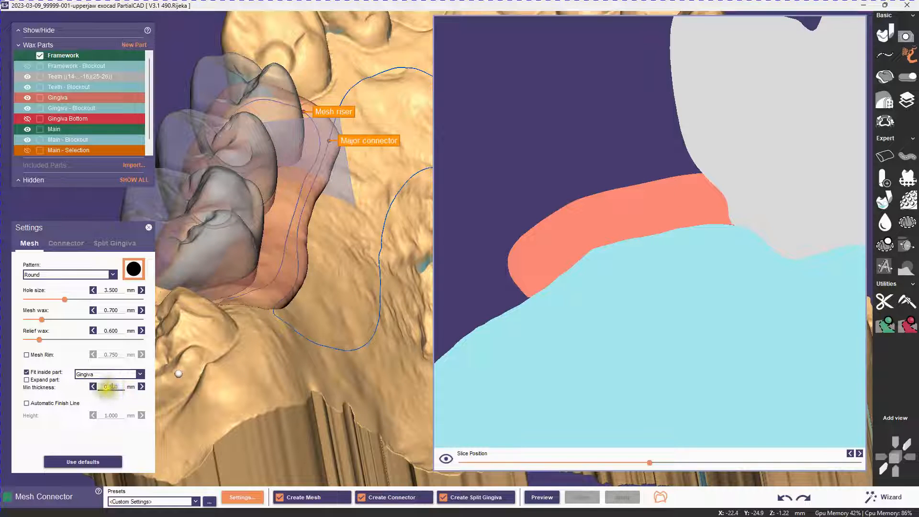
mouse_move(111, 387)
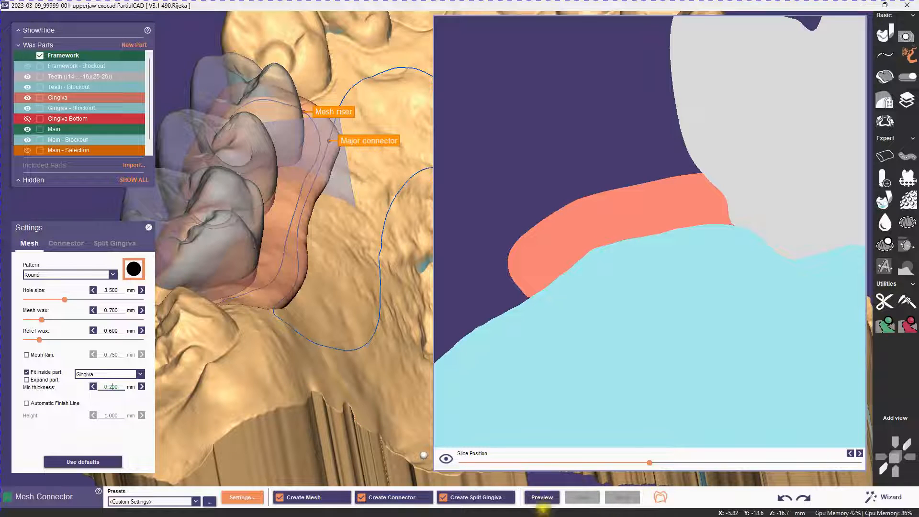
click(541, 496)
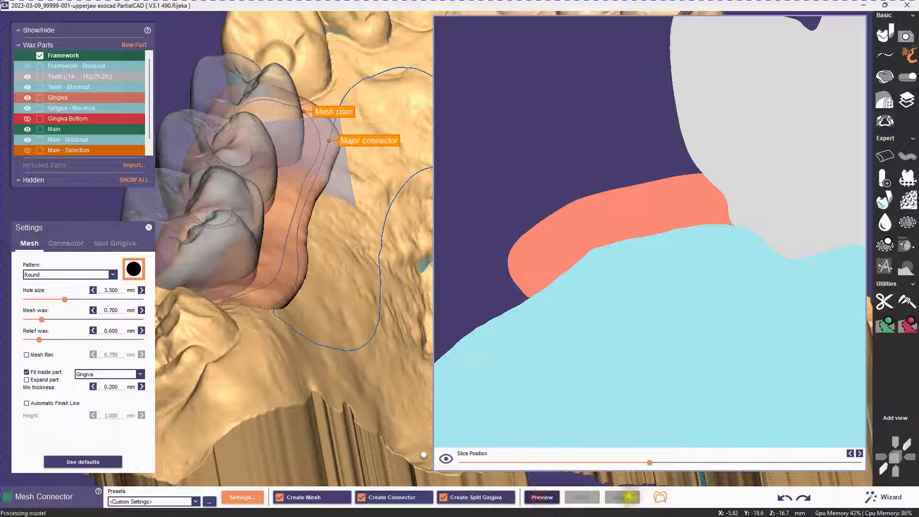
click(540, 497)
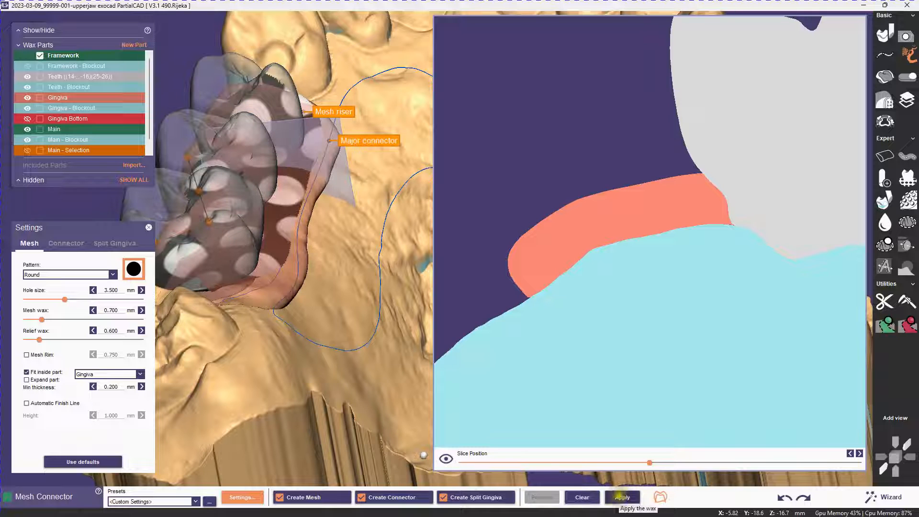
click(621, 497)
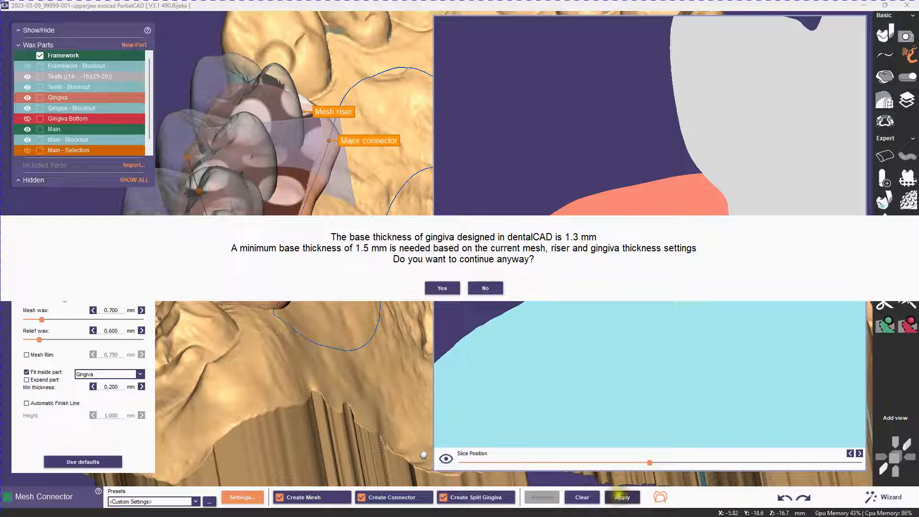
Accept the thin gingiva base warning to keep the fitted mesh
click(441, 288)
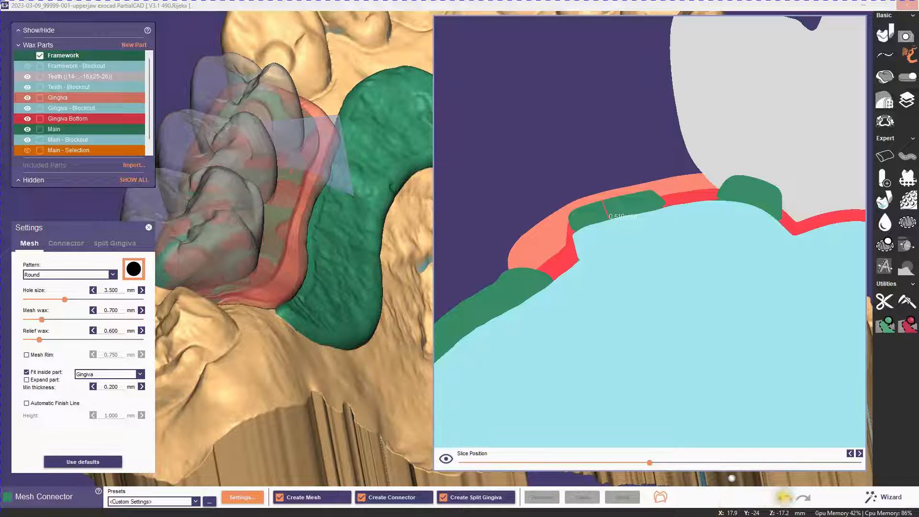
Replace Fit inside part with Expand part for the mesh, then preview and apply it
click(310, 497)
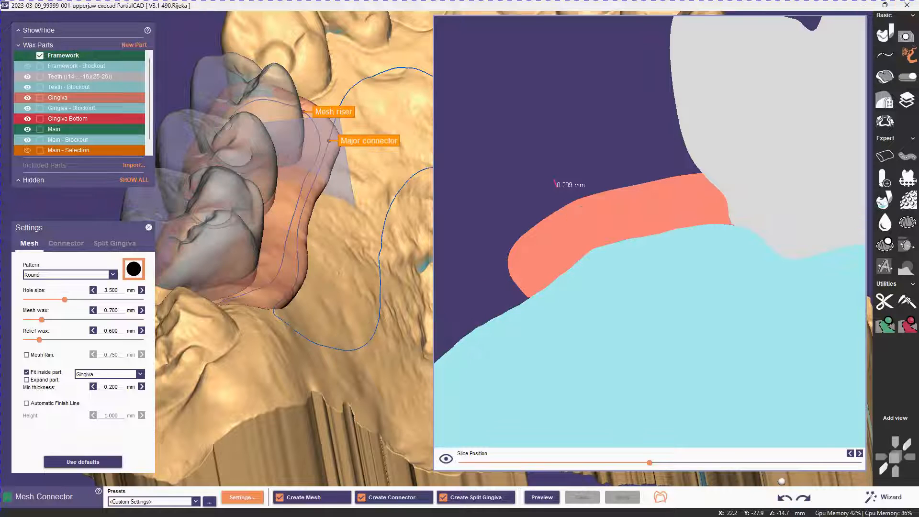
click(664, 272)
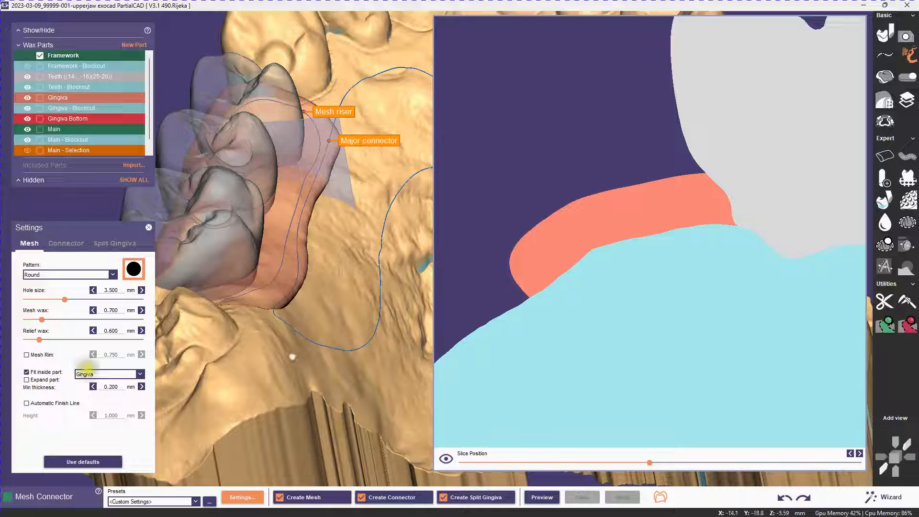
click(26, 371)
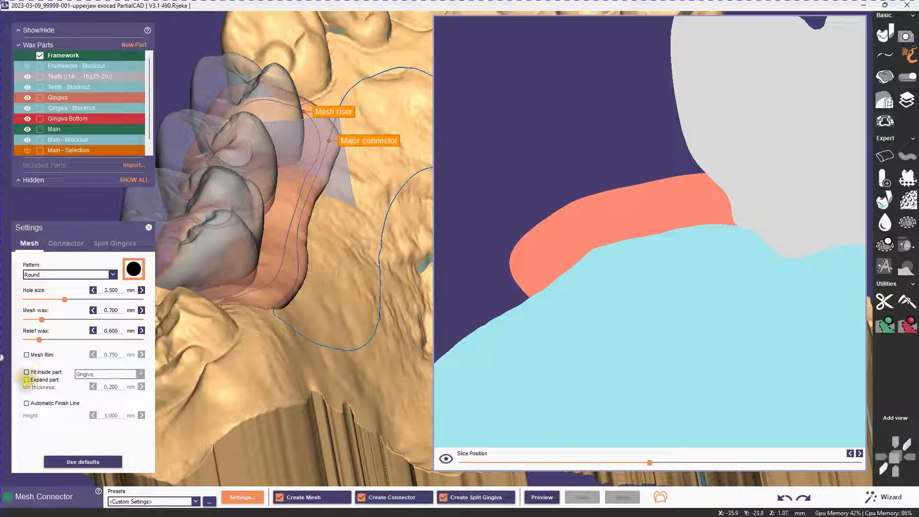
click(25, 380)
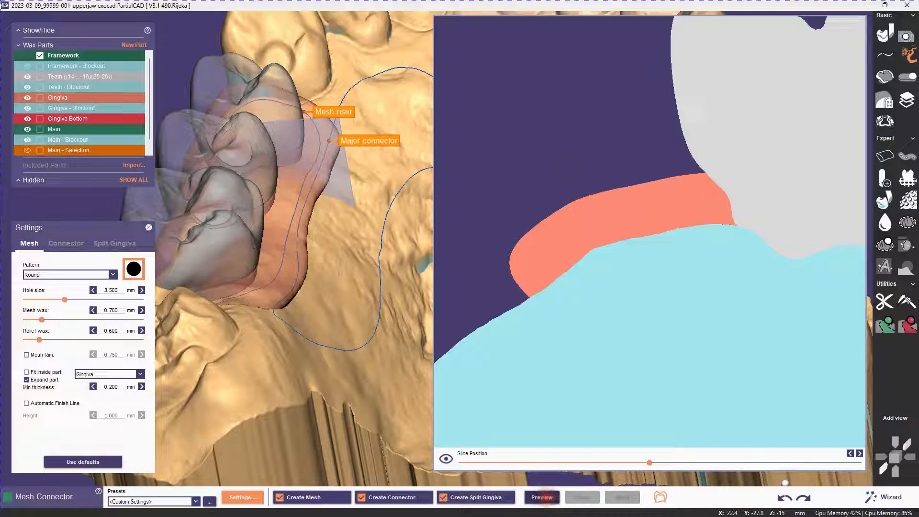
click(541, 496)
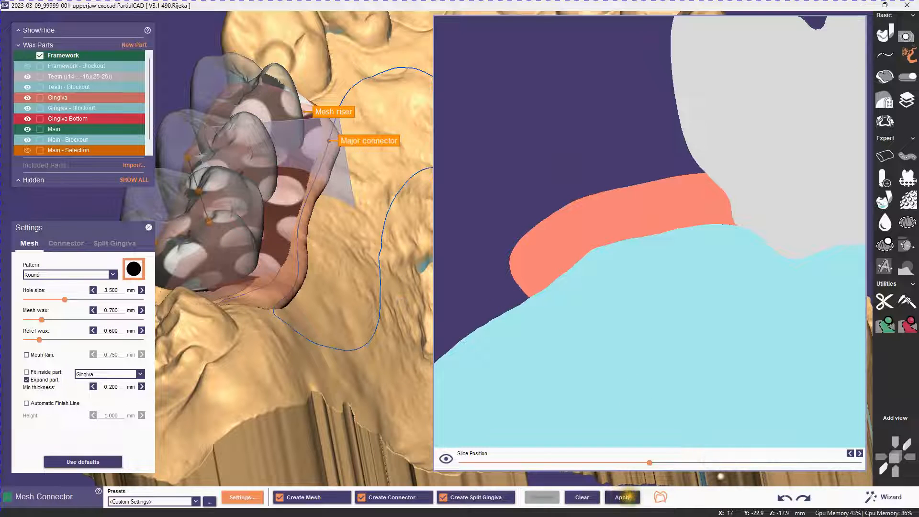
click(622, 496)
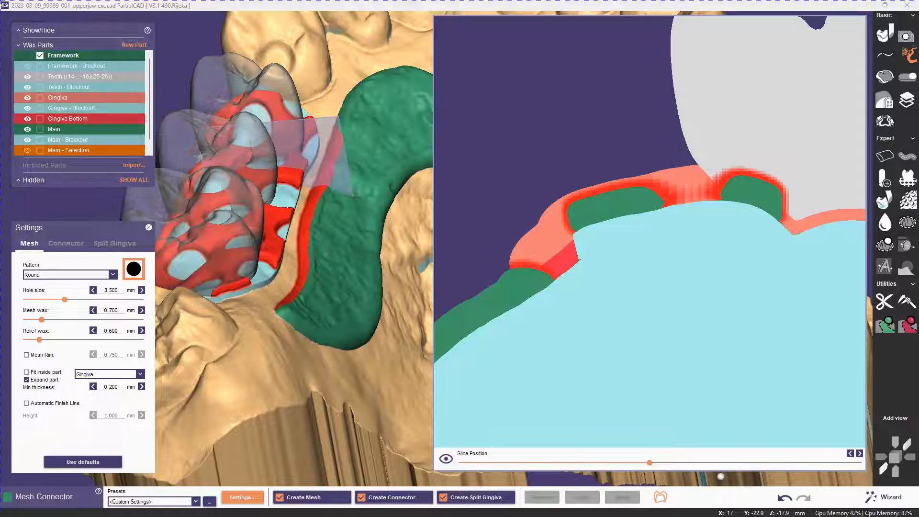
click(140, 386)
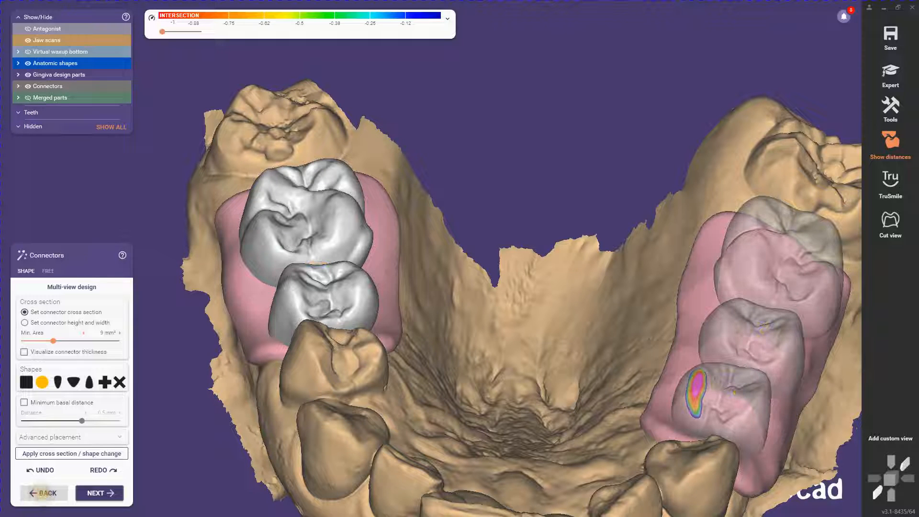
Step back in the wizard to the Gingiva Base Design for teeth 25–26
click(889, 141)
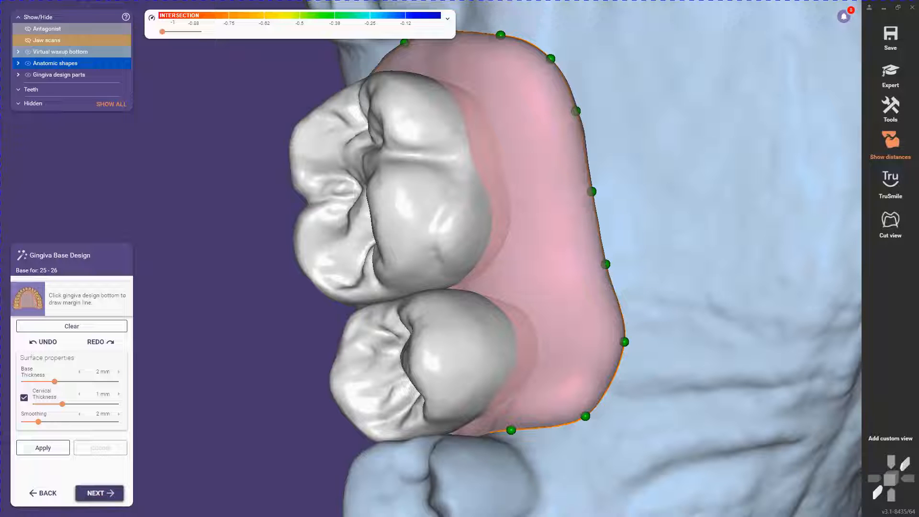
click(98, 493)
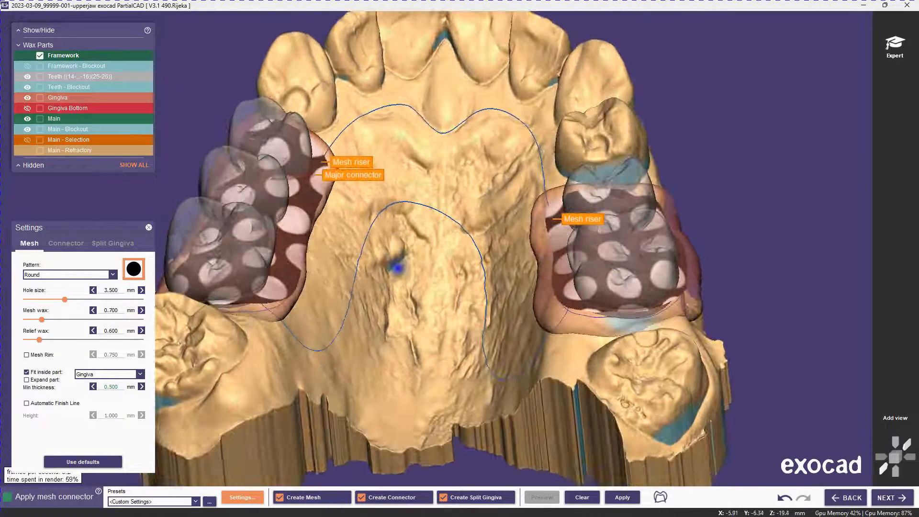
Apply the mesh connector fitted inside Gingiva at 0.5 mm minimum thickness
click(622, 496)
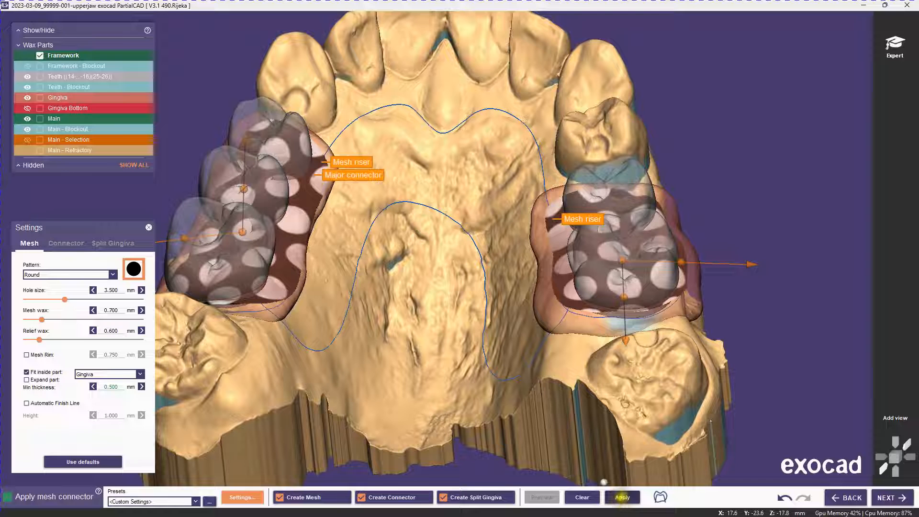
click(622, 497)
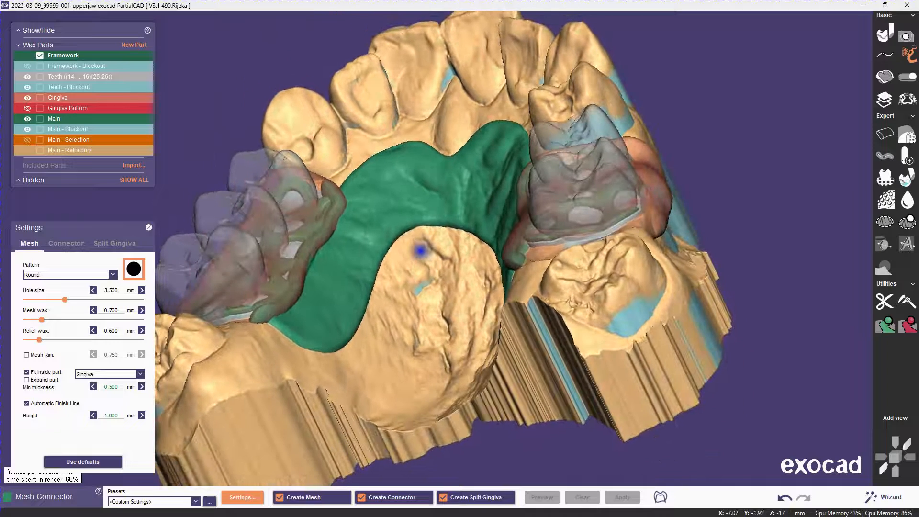
Orbit the model to inspect the mesh connector and its finish line
drag(422, 253, 355, 273)
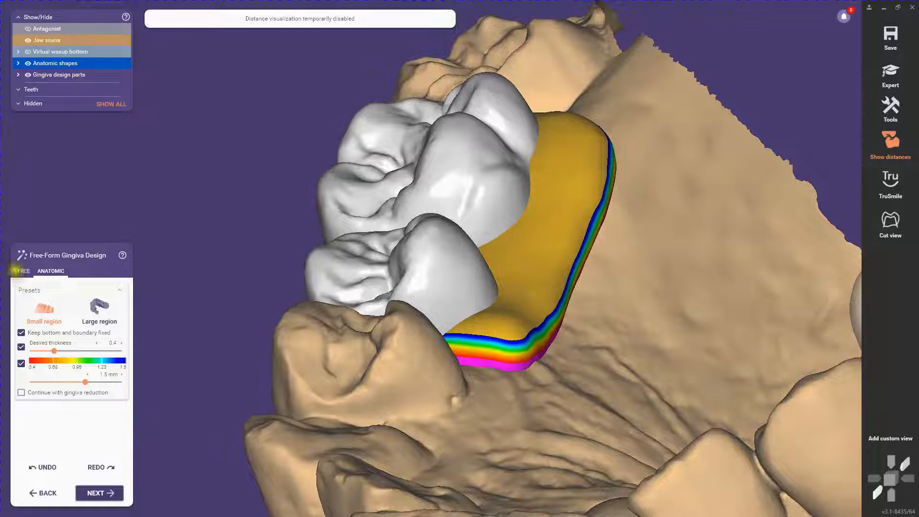
Raise the free-form gingiva desired thickness to 0.71, smooth it, and finish the step
click(24, 271)
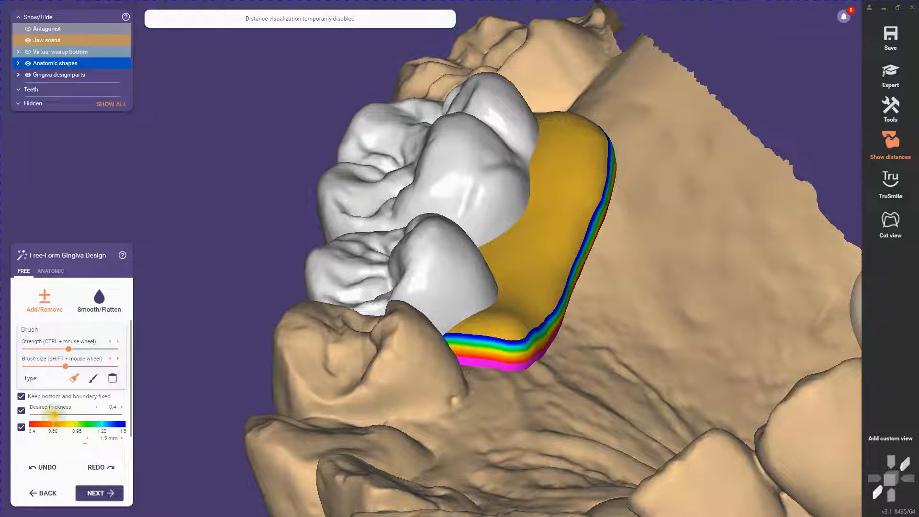
drag(56, 413, 70, 413)
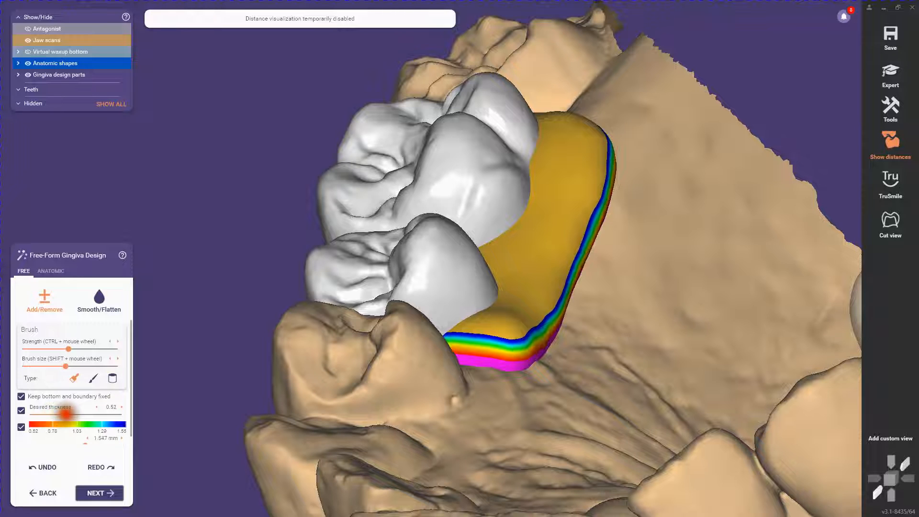
drag(63, 414, 85, 415)
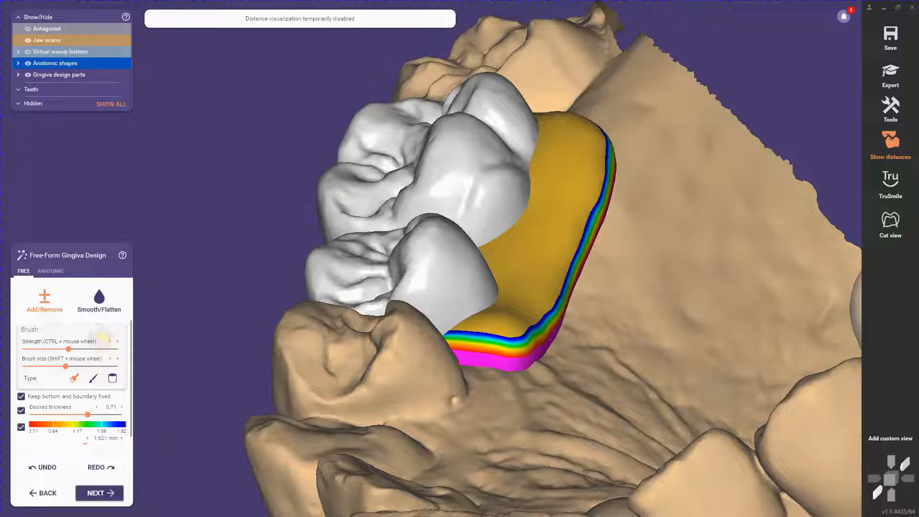
click(99, 300)
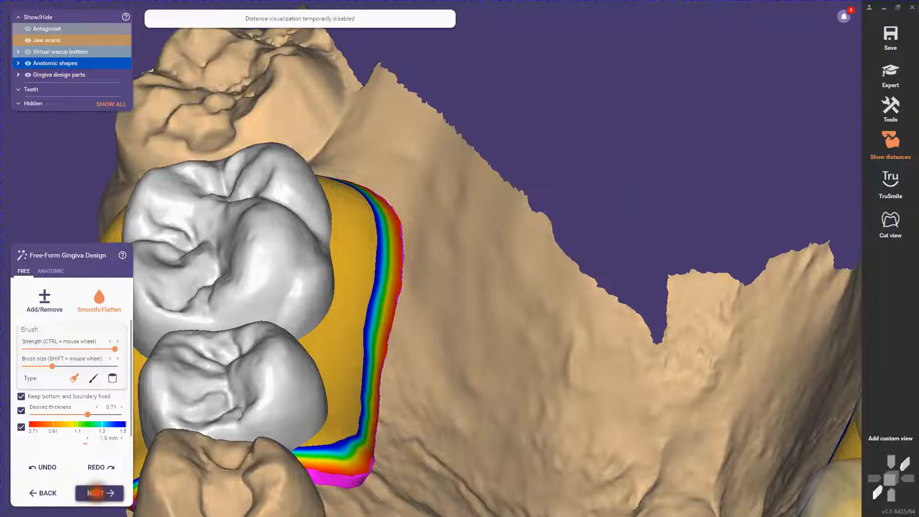
click(99, 493)
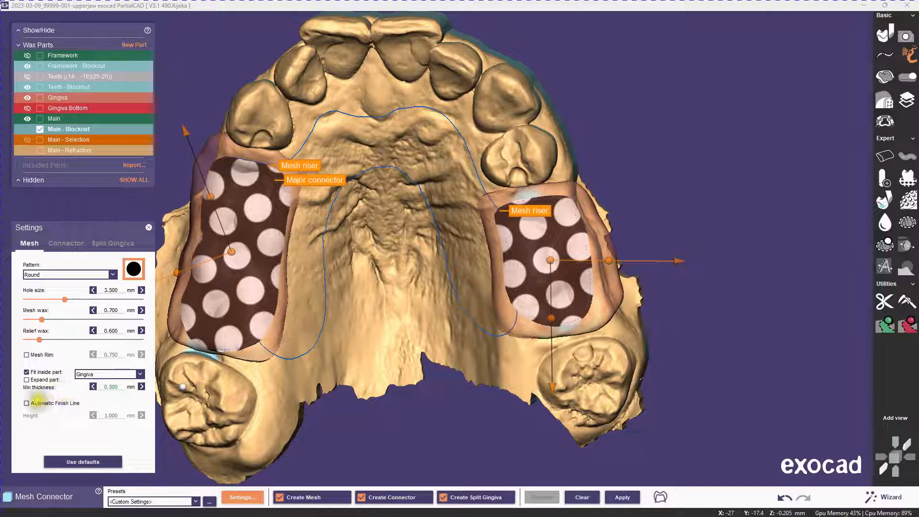
Enable the automatic finish line and generate the closer-packed rimmed mesh connector
click(26, 402)
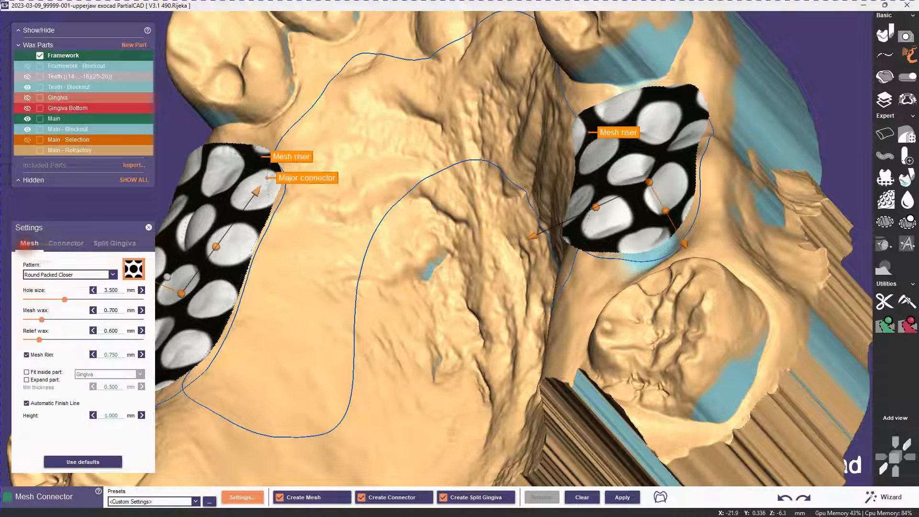
click(622, 496)
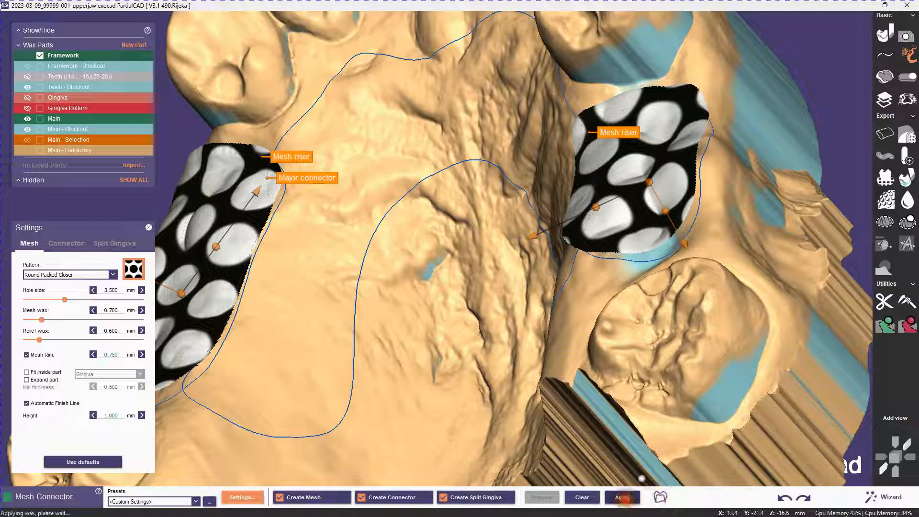
click(622, 496)
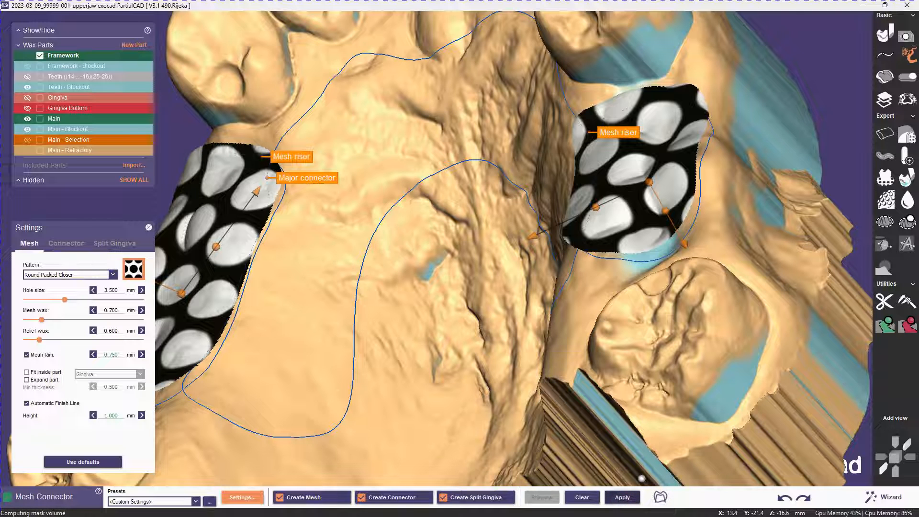
click(149, 227)
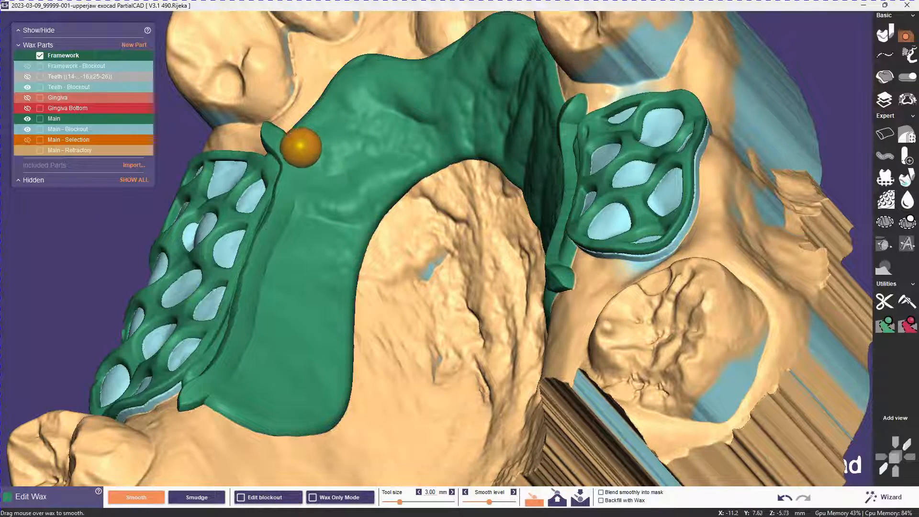
Smooth the major connector wax along its surface and beside the left mesh
drag(302, 148, 303, 189)
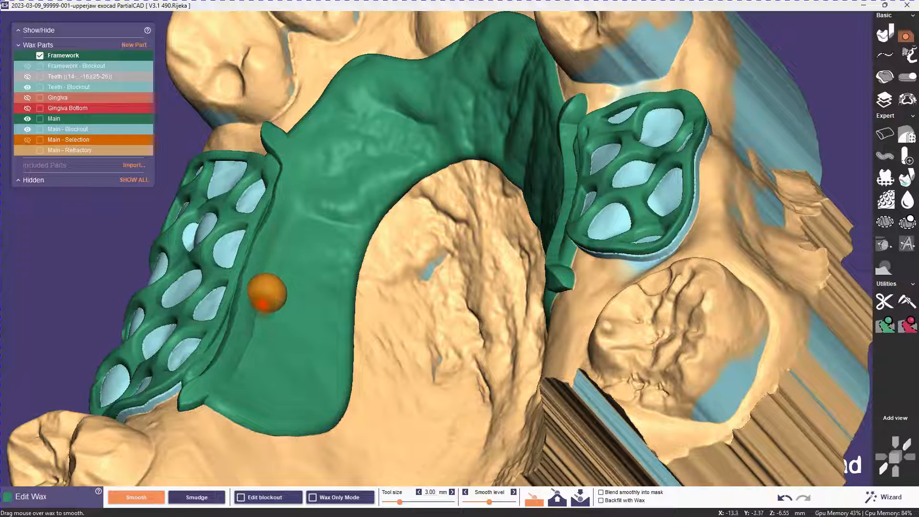
drag(264, 292, 227, 388)
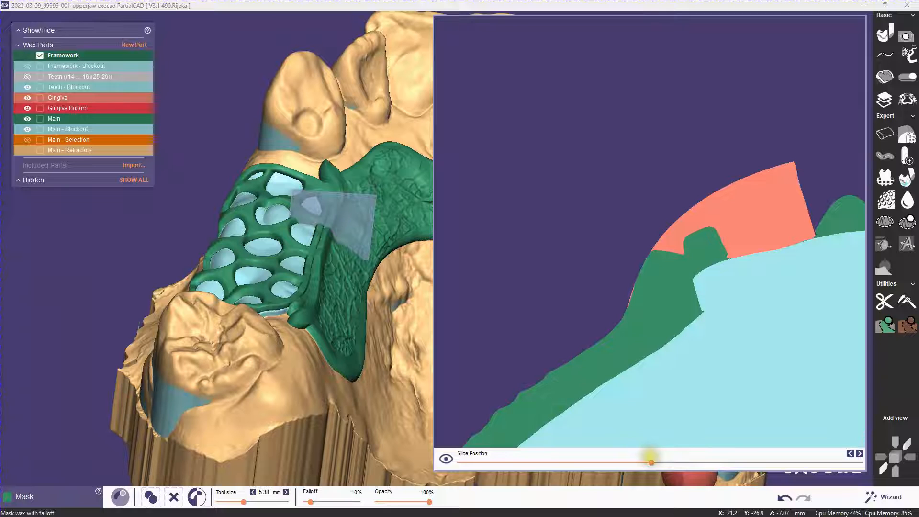
Slide the cross-section to two new positions through the framework
drag(652, 463, 642, 463)
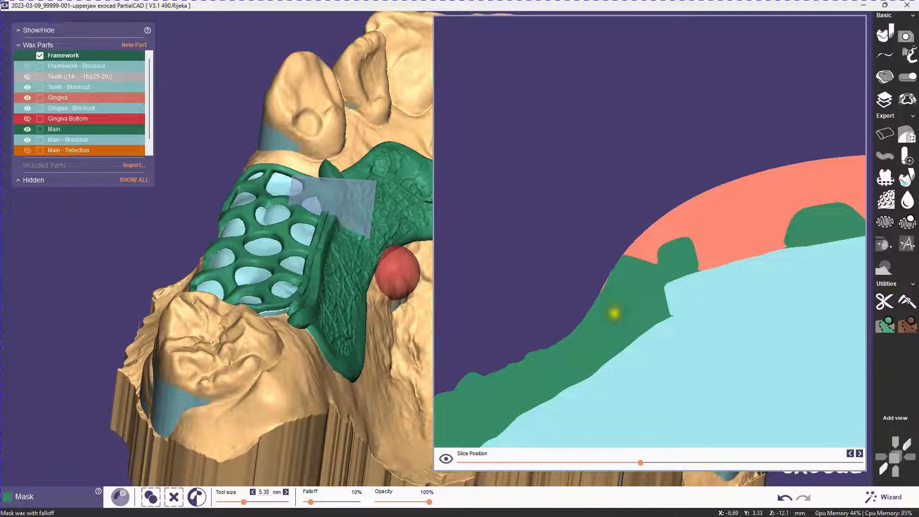
drag(639, 463, 636, 462)
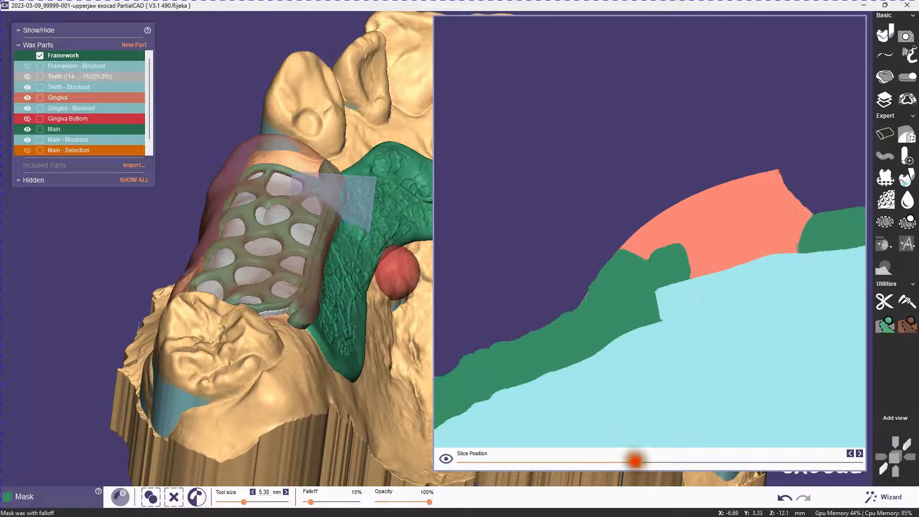